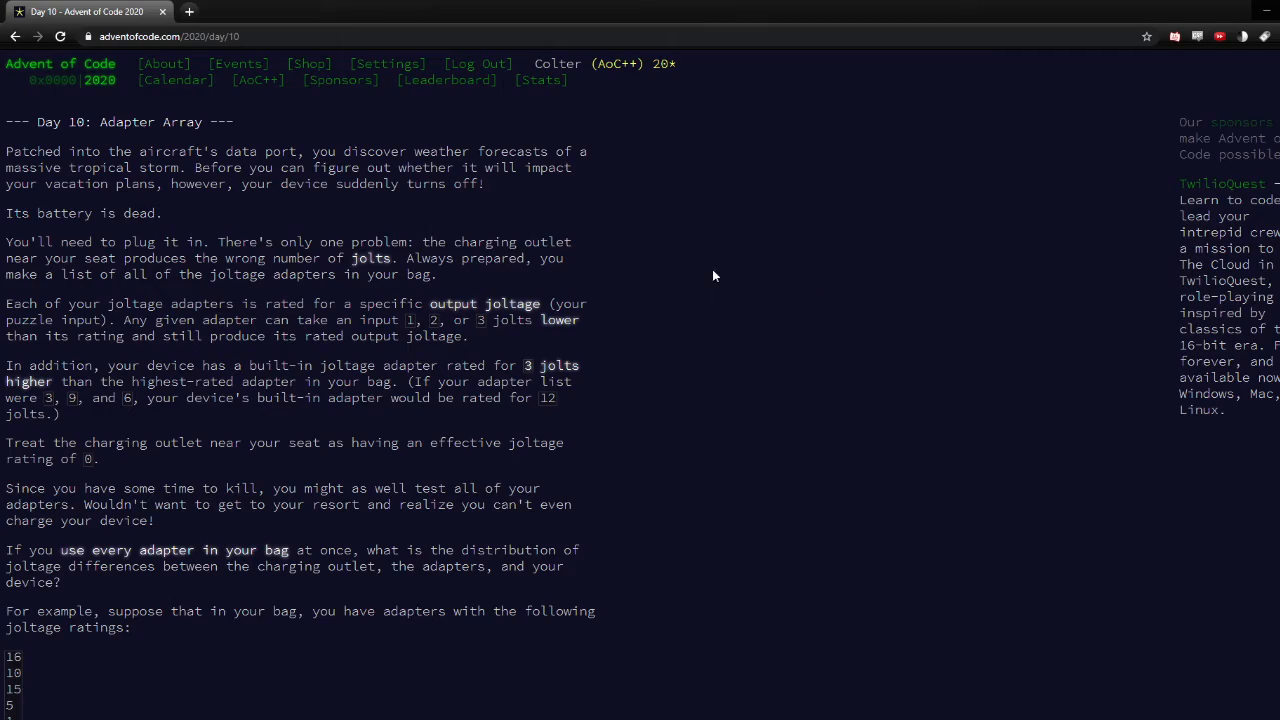
Scroll through both Day 10 examples down to the part 1 answer 2574.
scroll(down, 3)
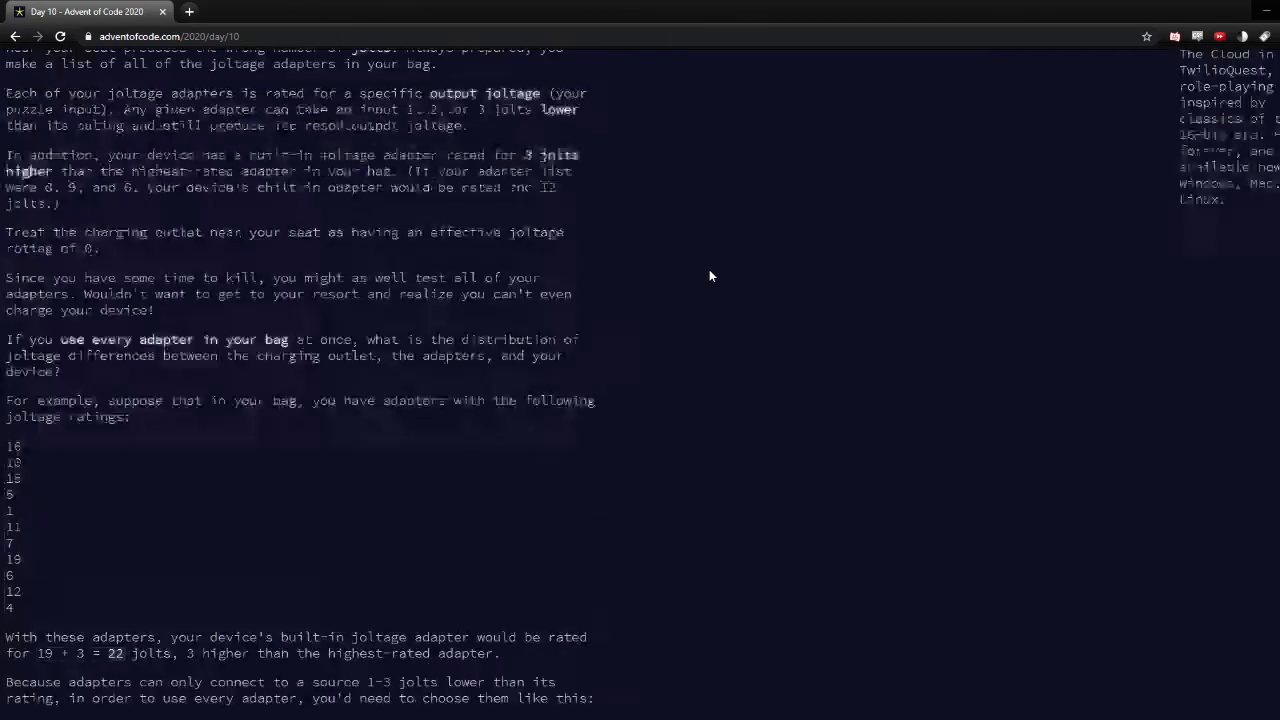
scroll(down, 3)
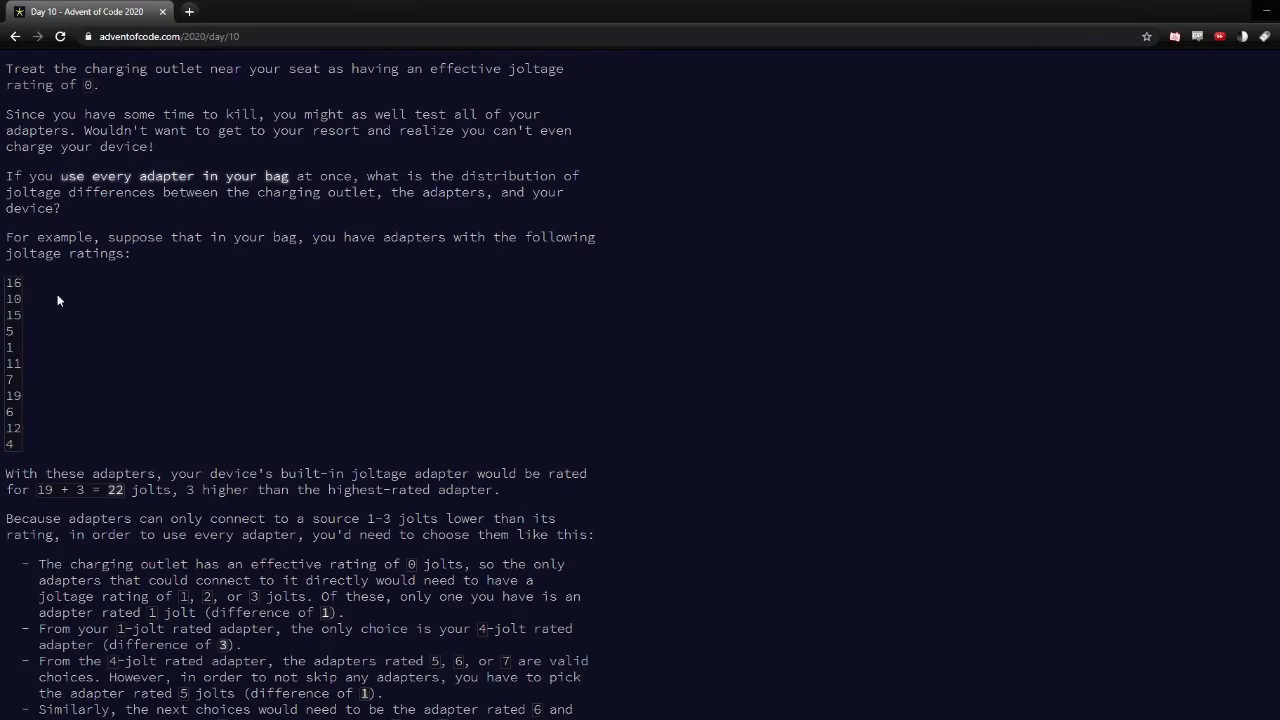
scroll(down, 3)
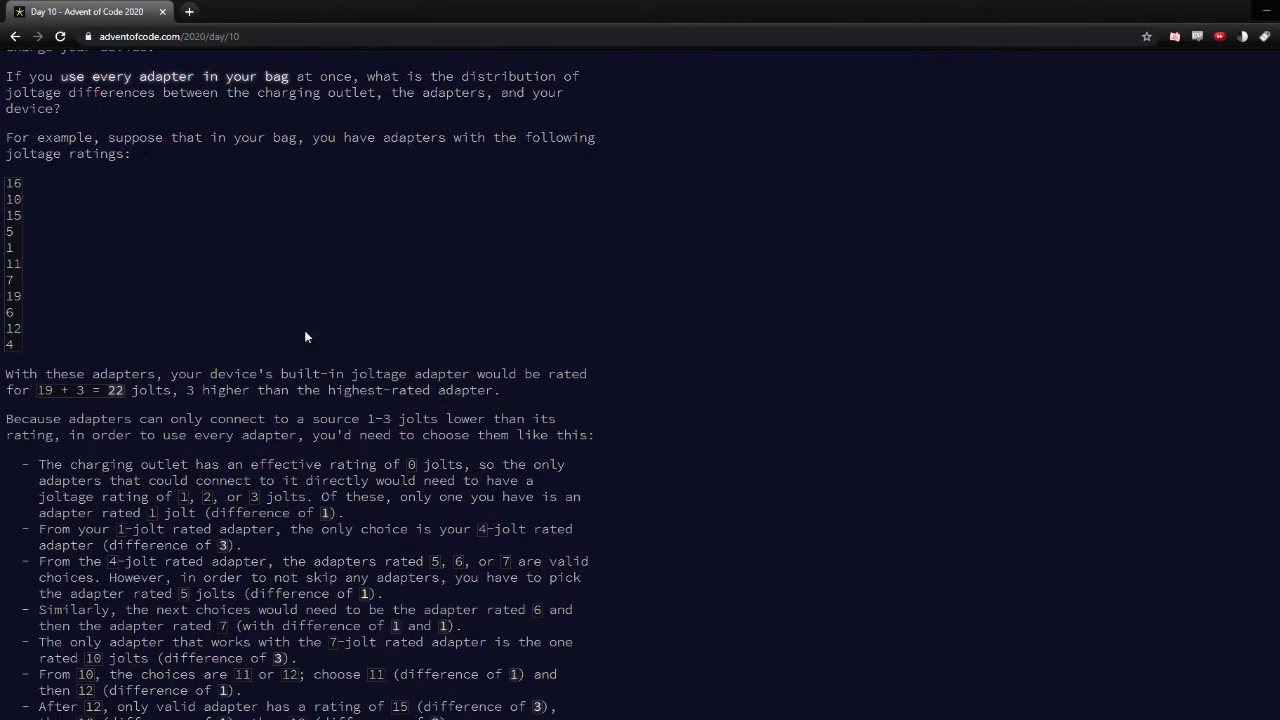
scroll(down, 3)
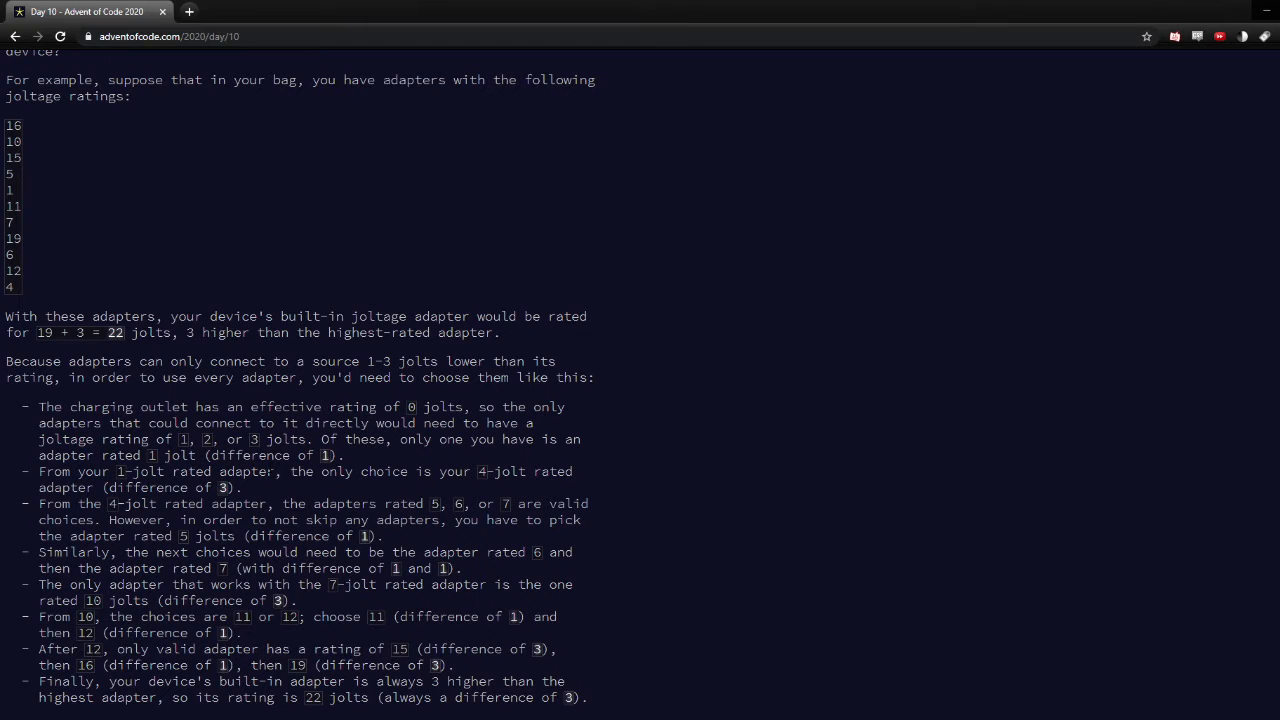
scroll(down, 3)
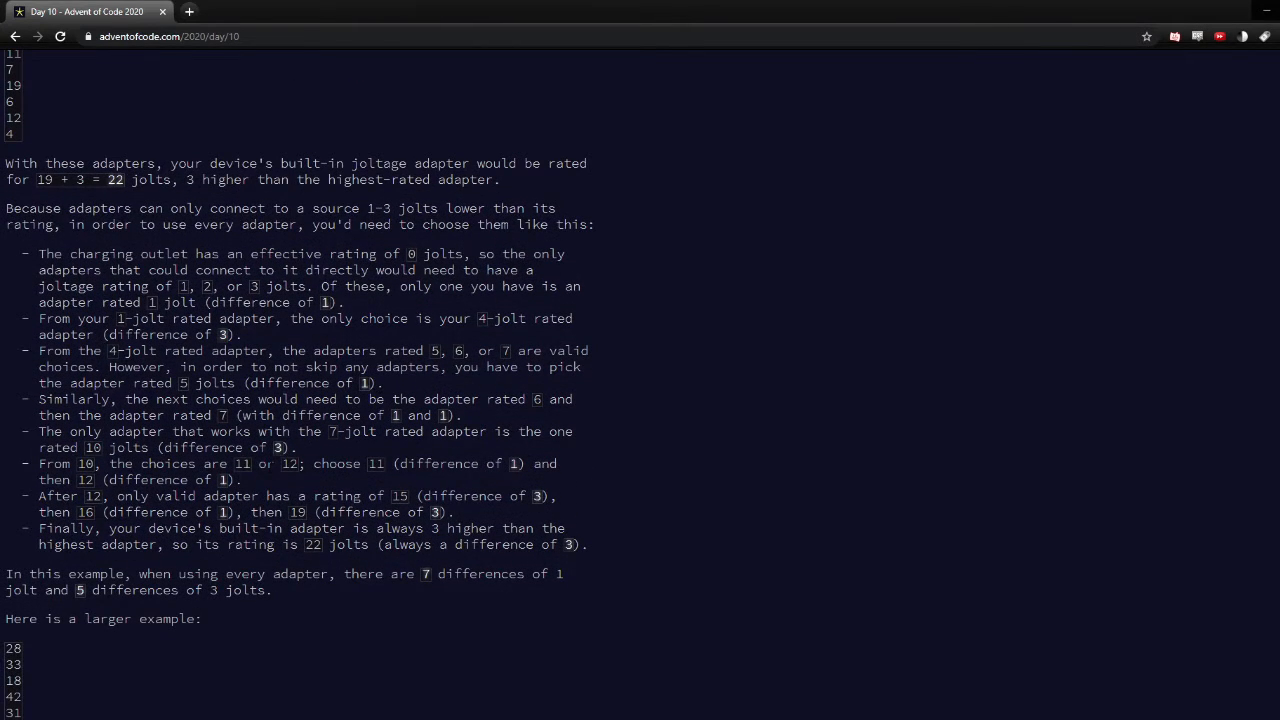
scroll(down, 3)
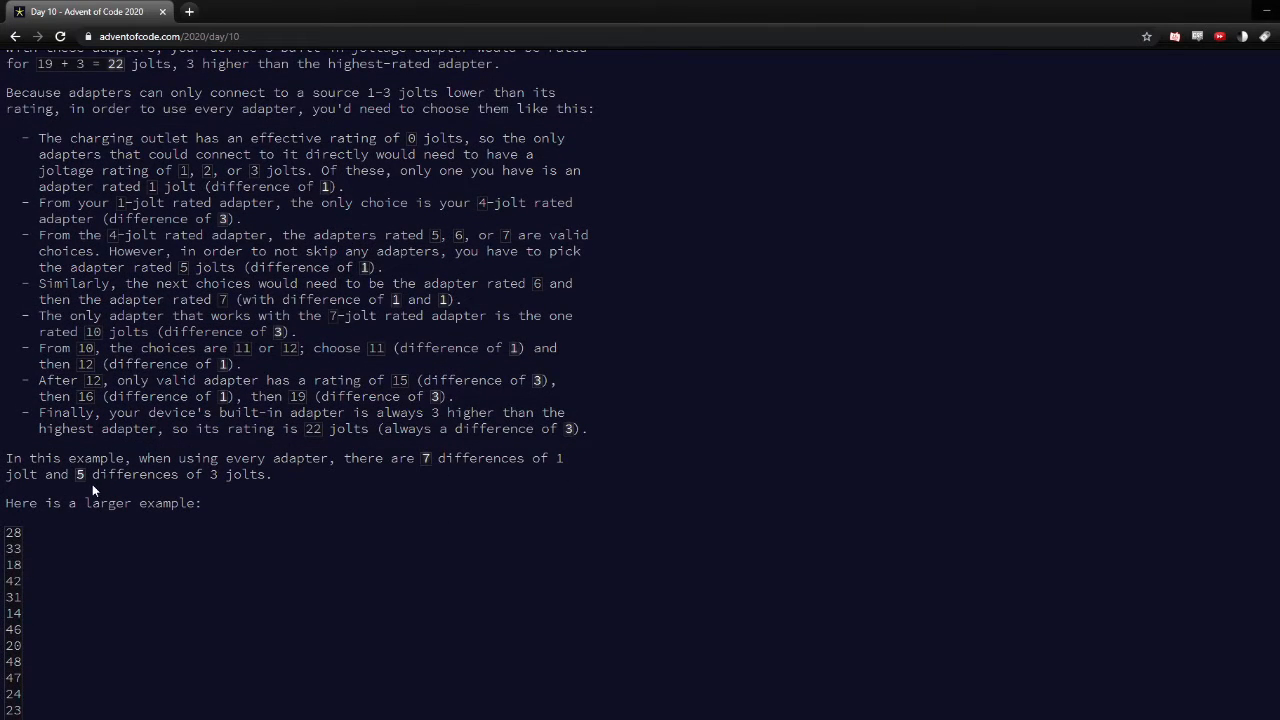
scroll(down, 3)
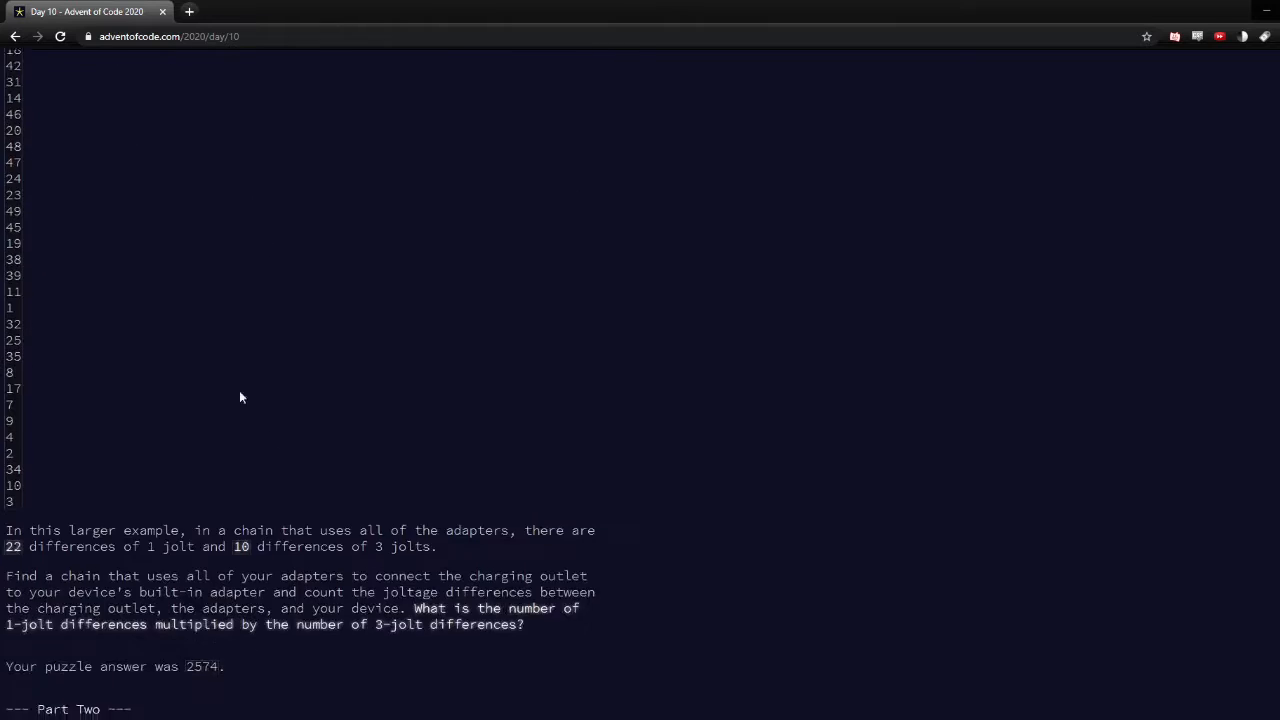
Scroll further down to the Part Two heading and its arrangement-counting text.
scroll(down, 3)
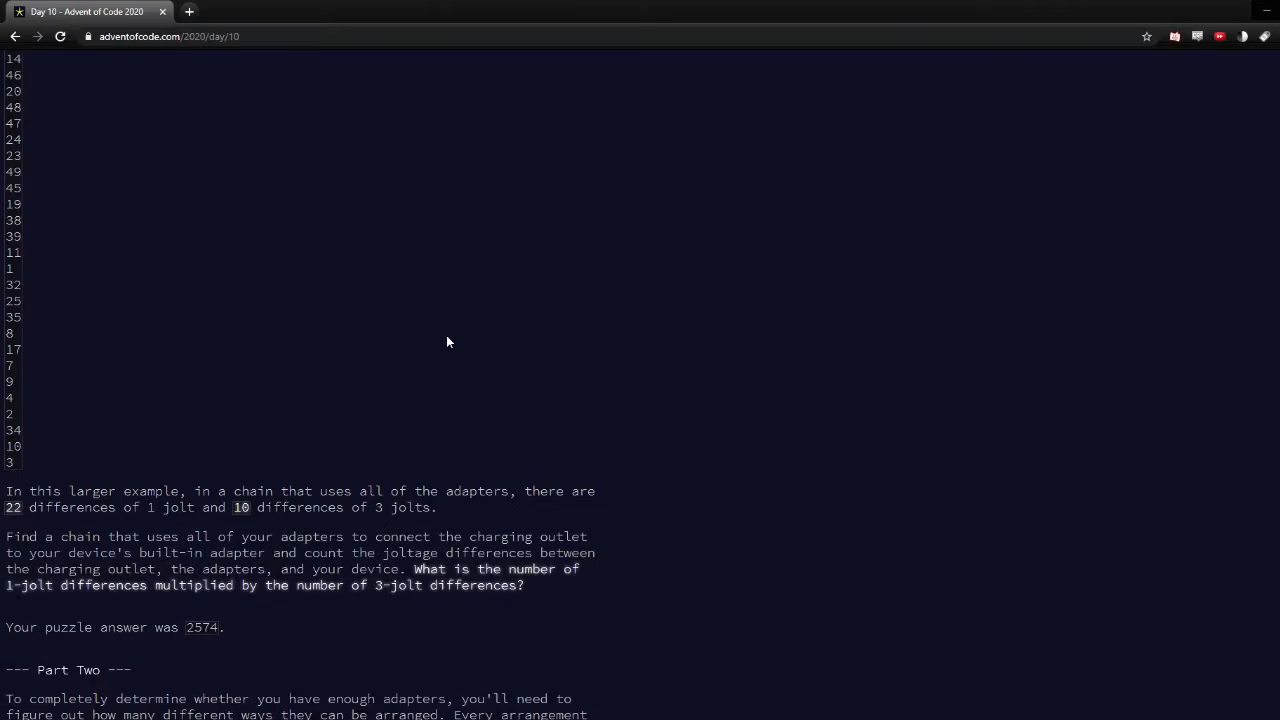
mouse_move(272, 410)
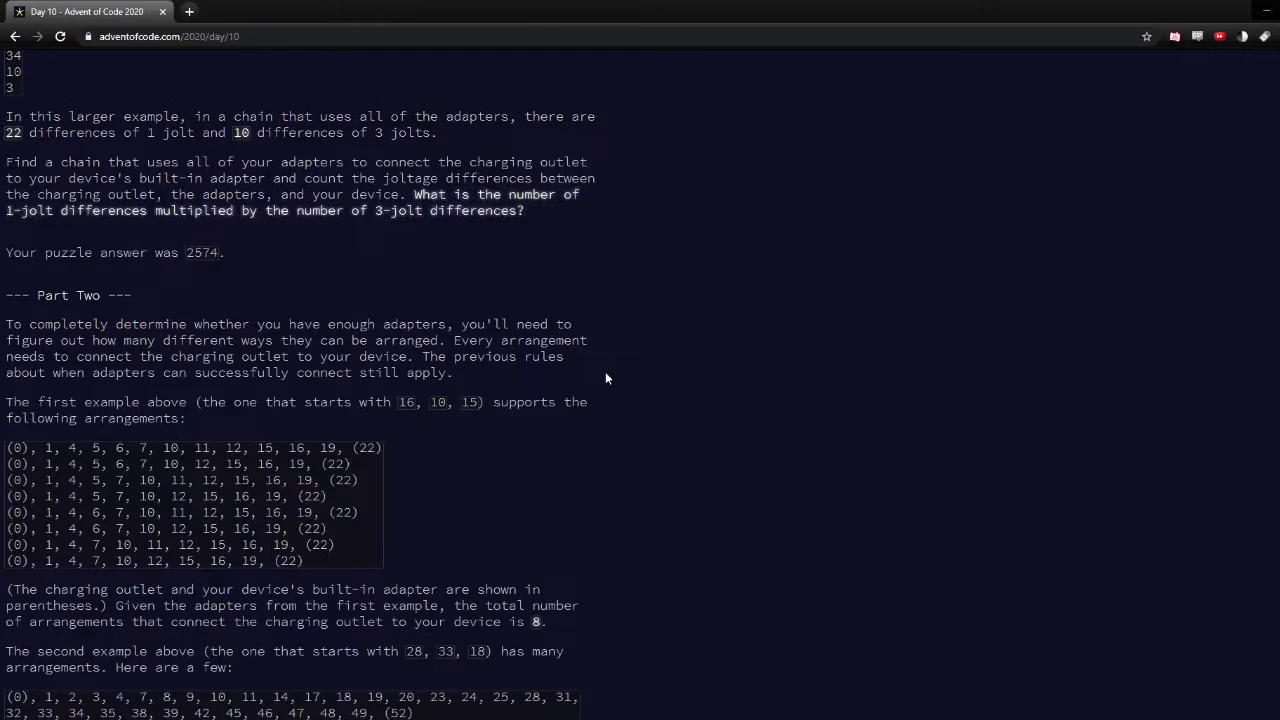
mouse_move(563, 387)
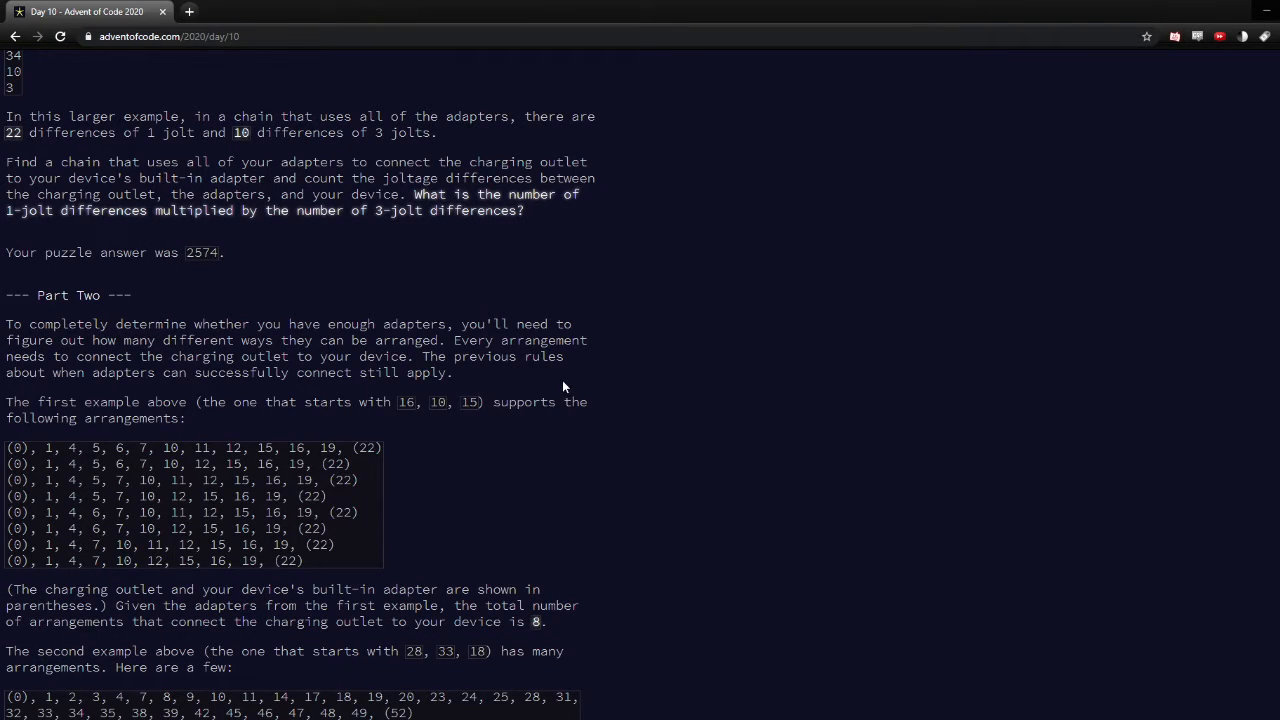
mouse_move(433, 428)
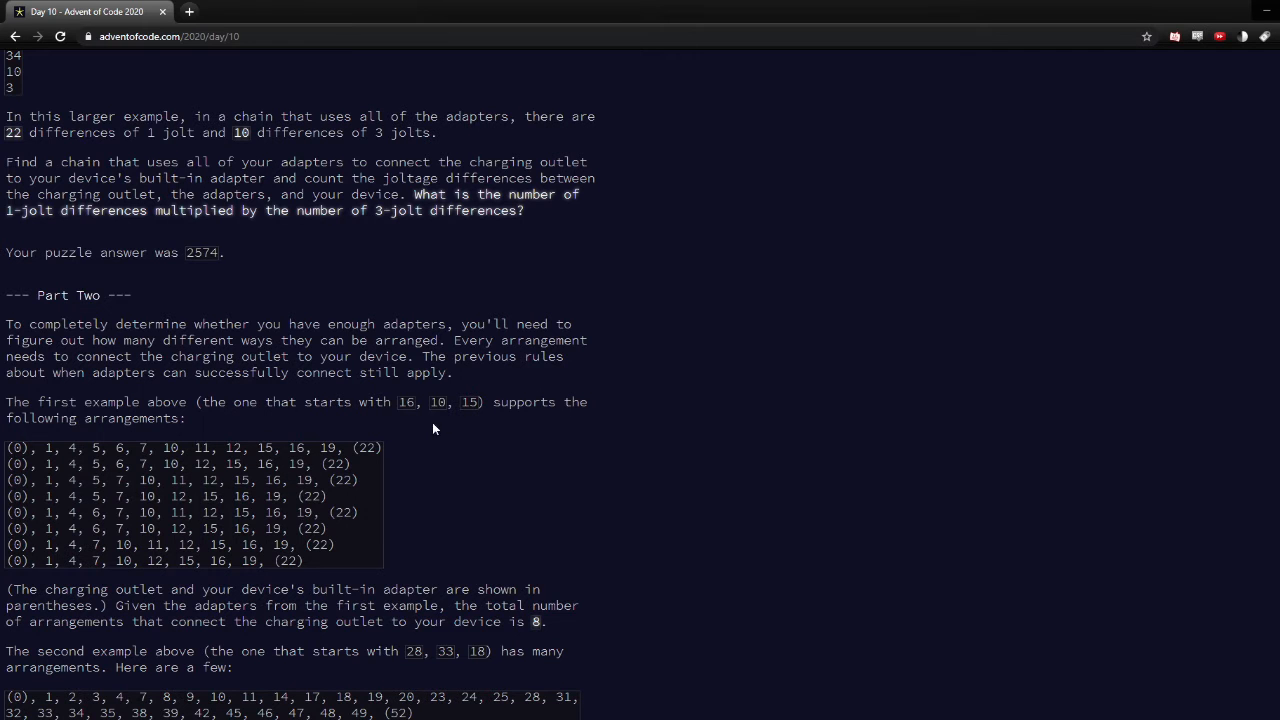
scroll(down, 3)
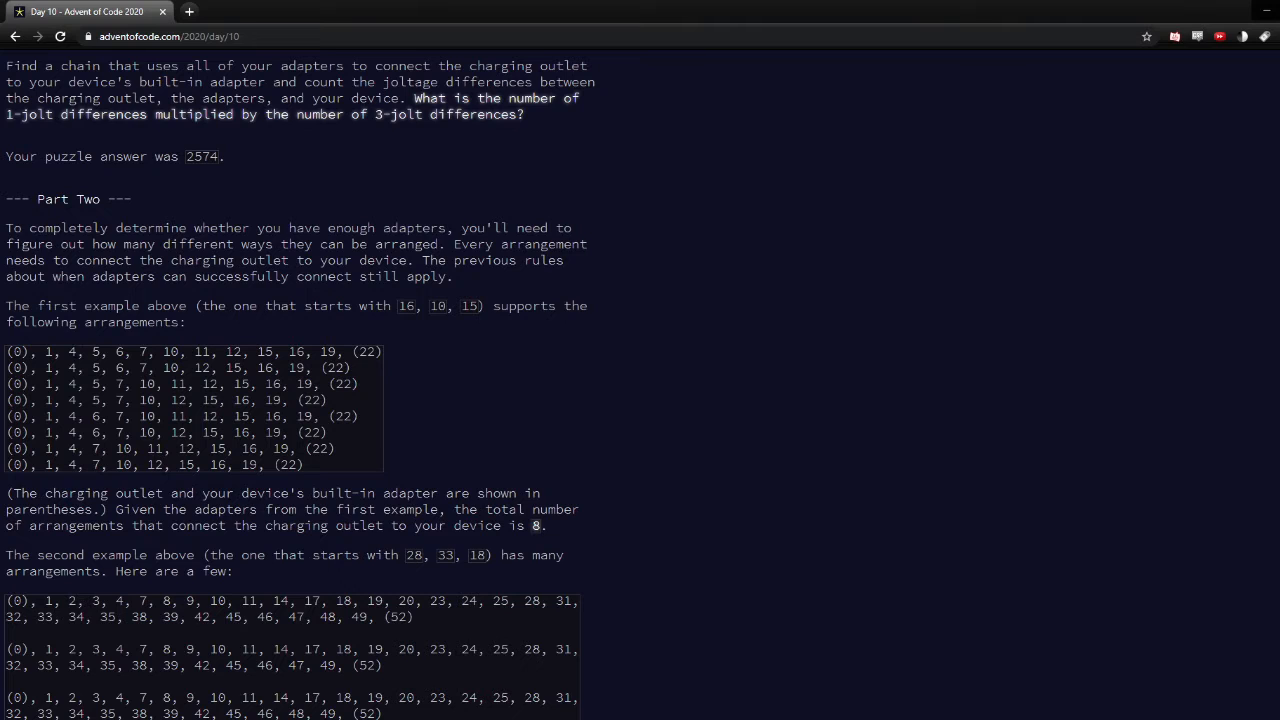
double_click(70, 352)
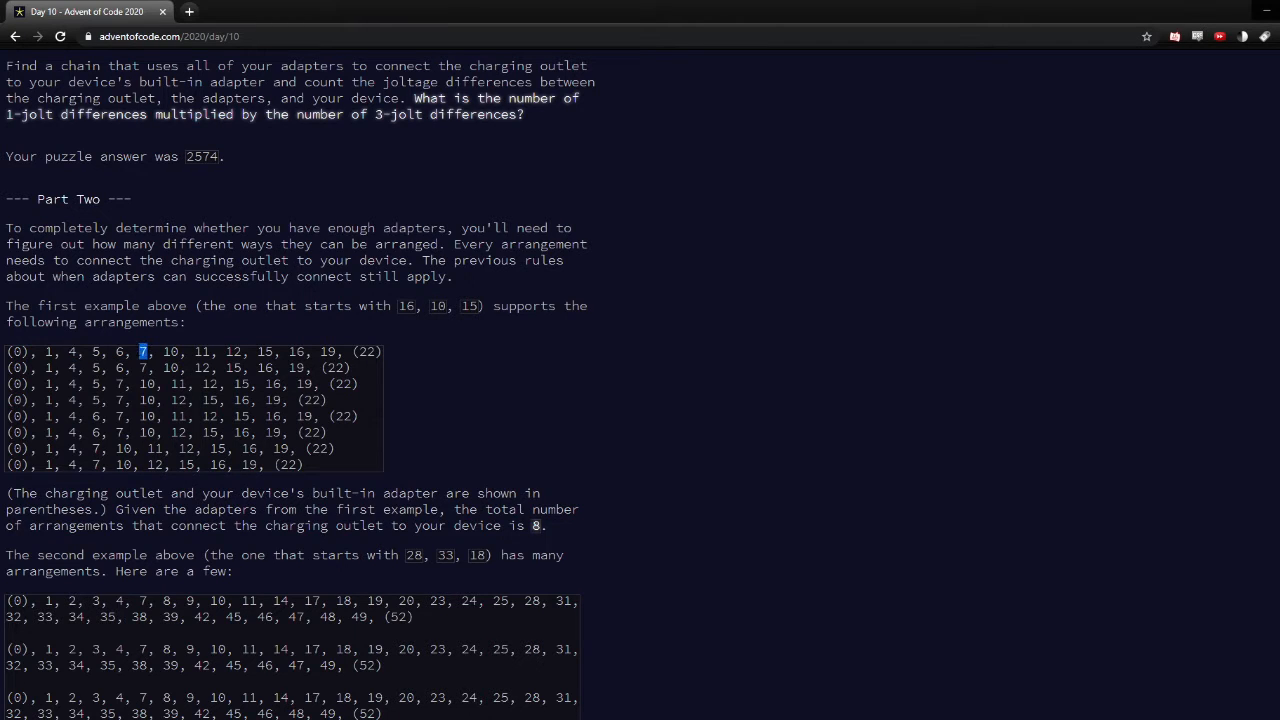
mouse_move(148, 340)
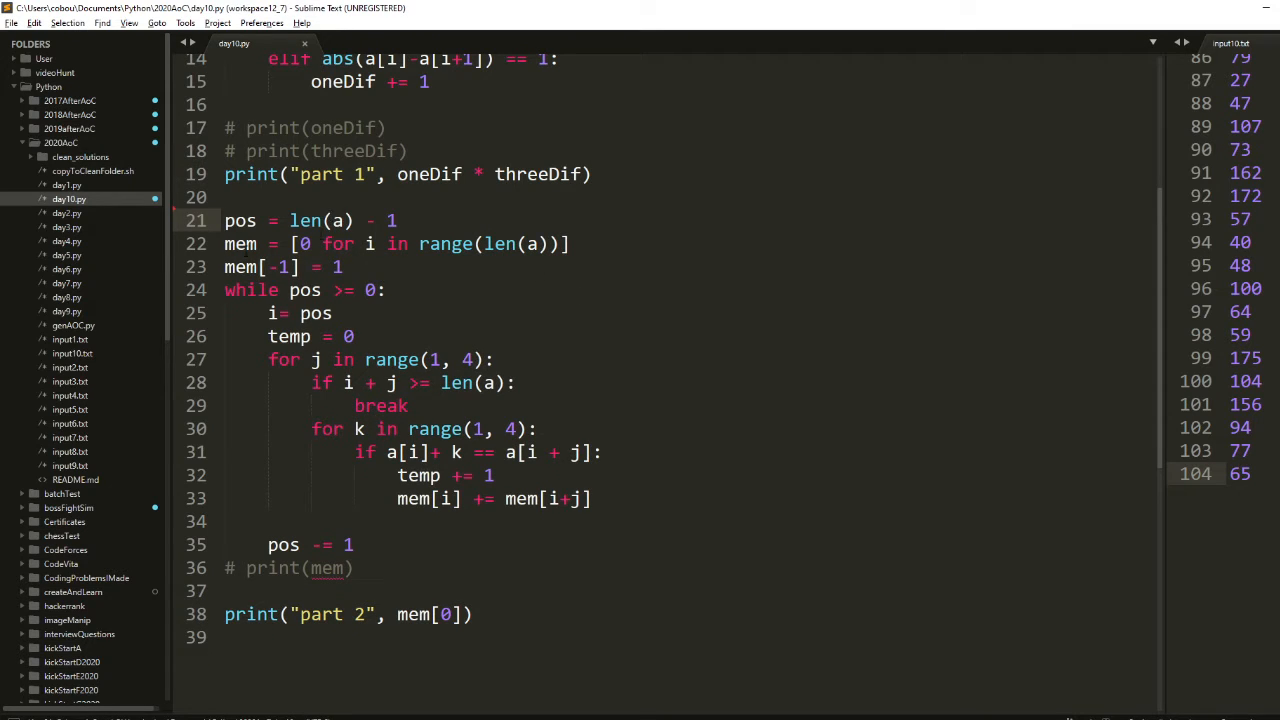
Double-click in day10.py to focus the part 2 arrangement-counting while loop.
double_click(240, 243)
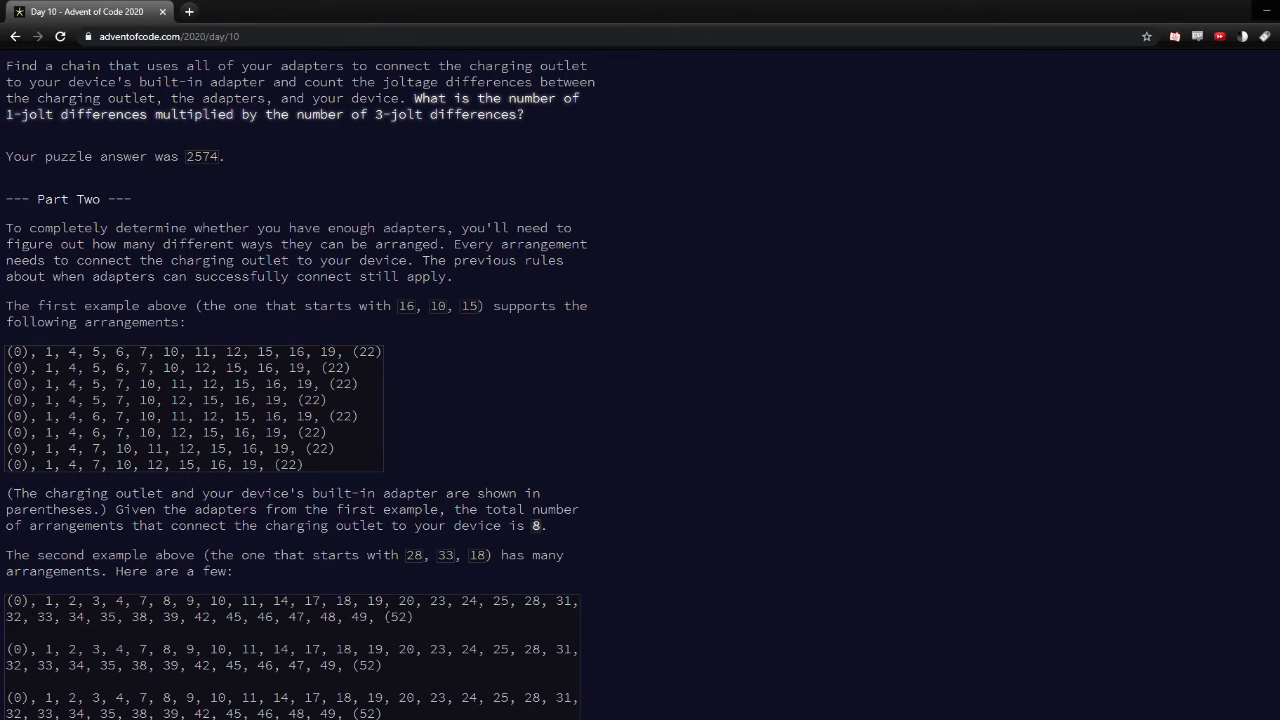
double_click(327, 351)
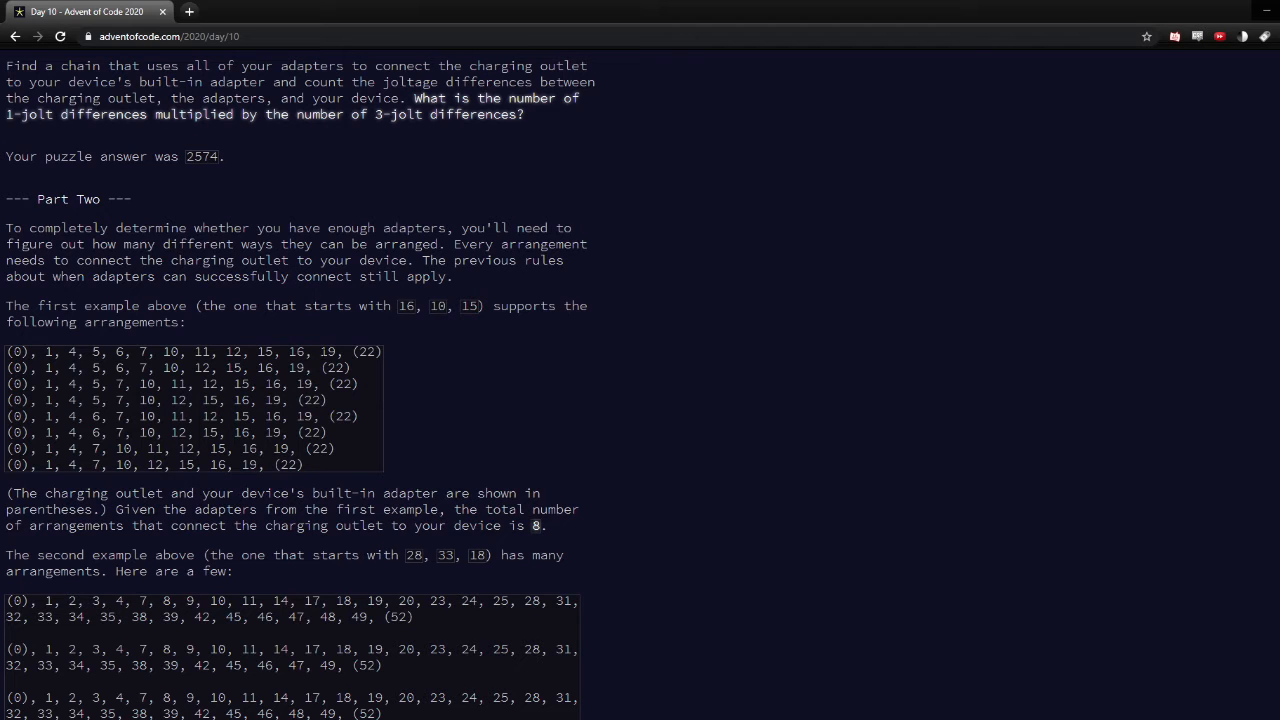
double_click(328, 351)
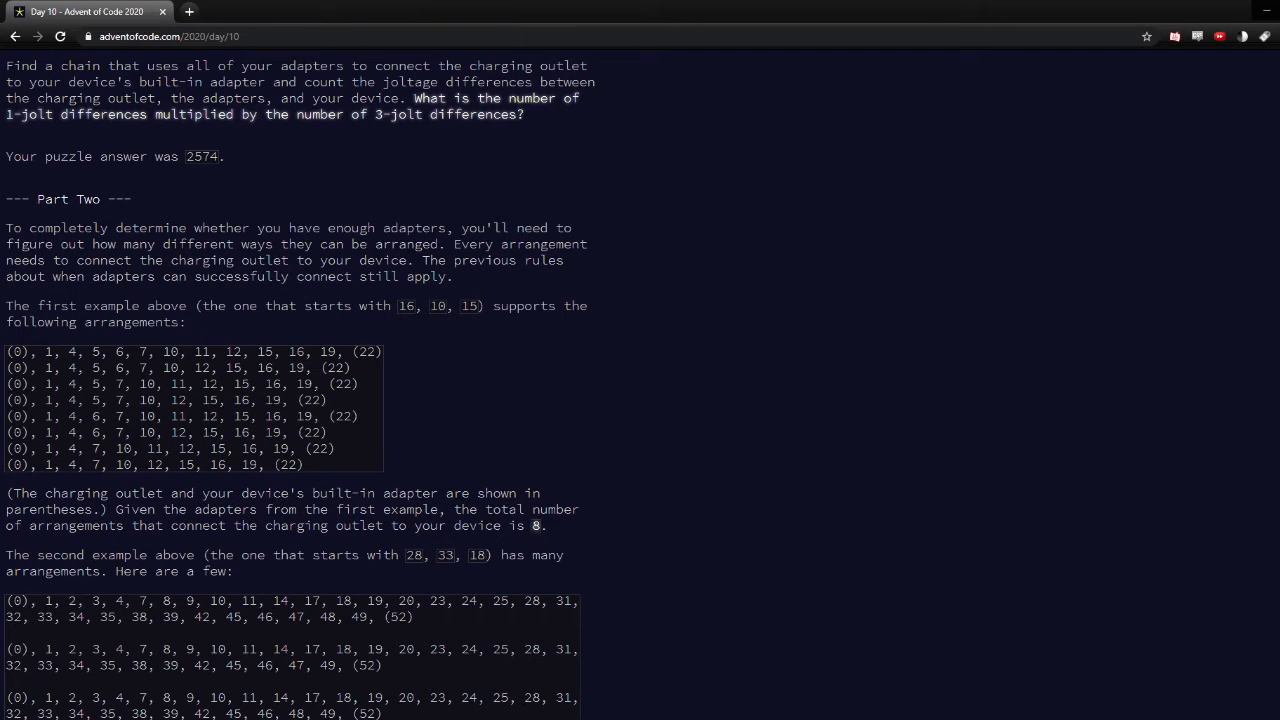
double_click(296, 352)
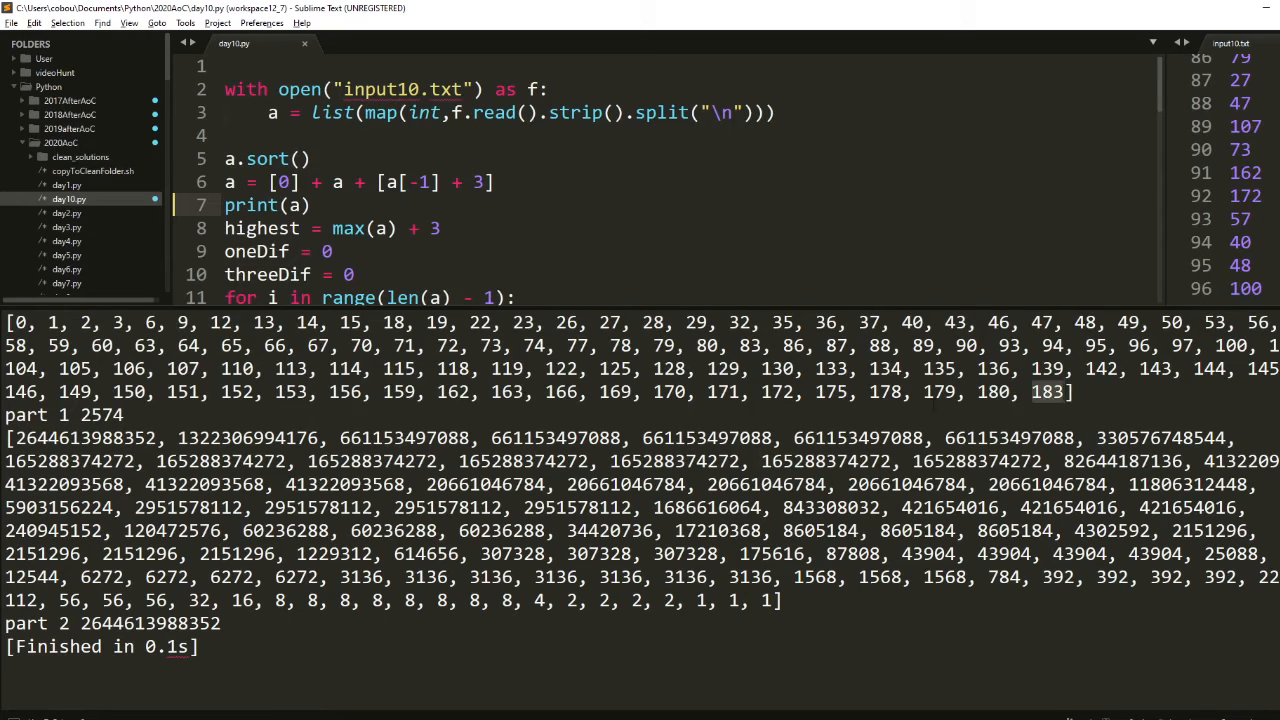
Highlight adapters 178 and 179 in the sorted adapter list output.
double_click(993, 391)
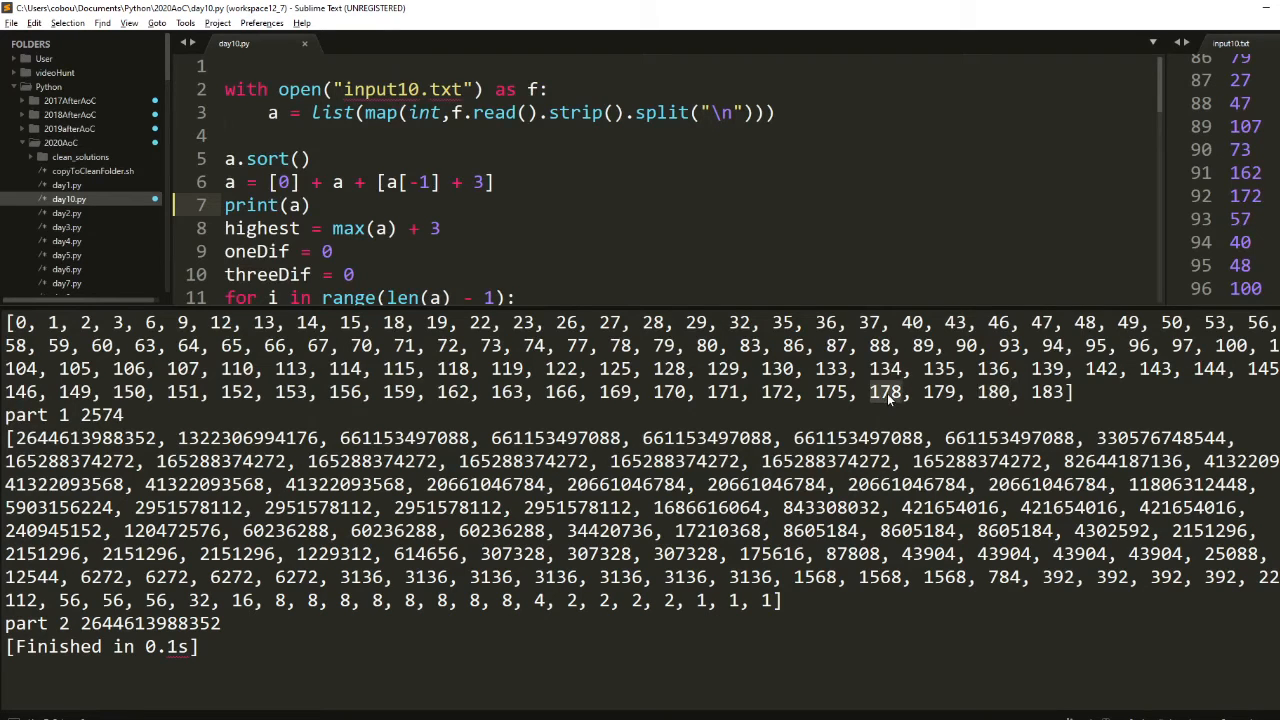
mouse_move(955, 398)
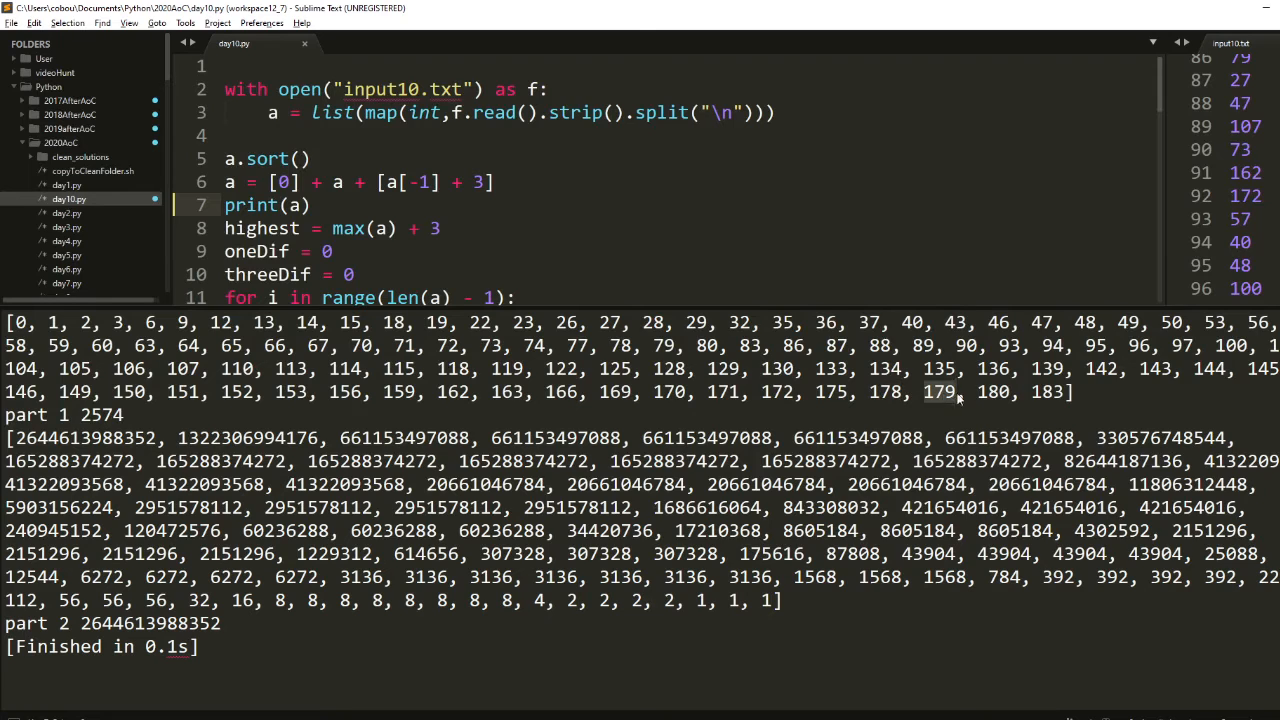
double_click(994, 391)
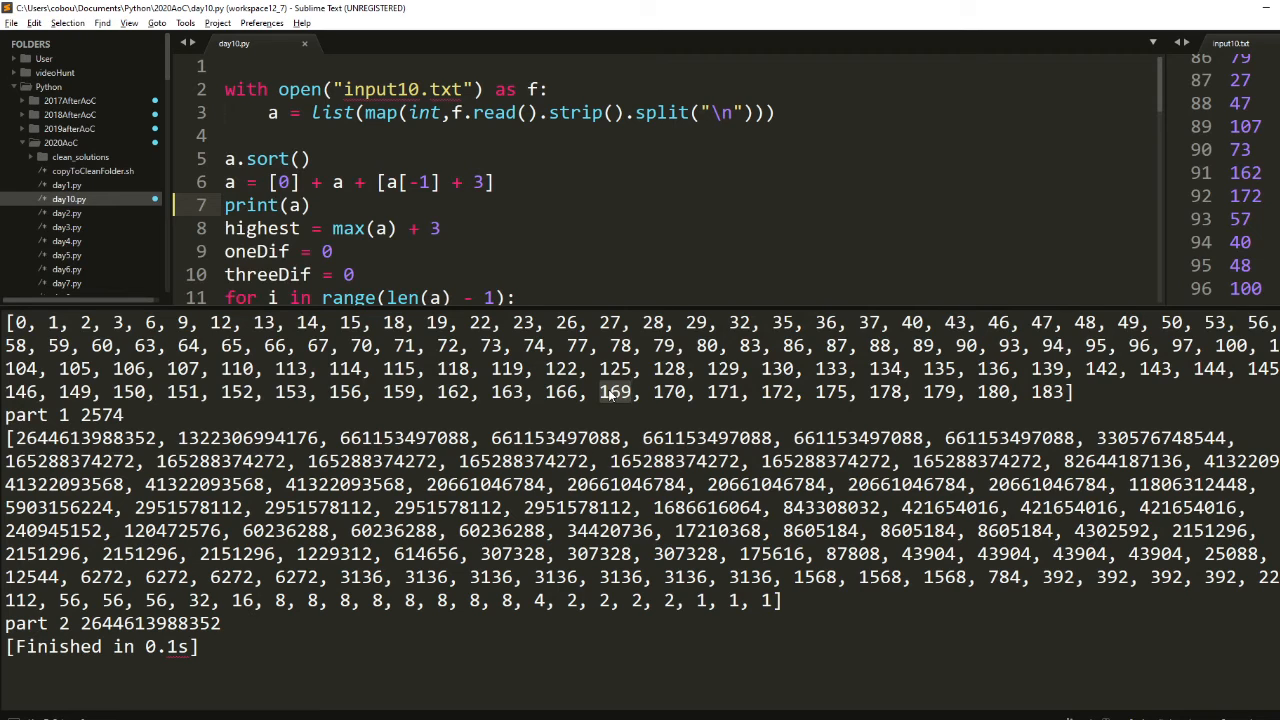
mouse_move(670, 391)
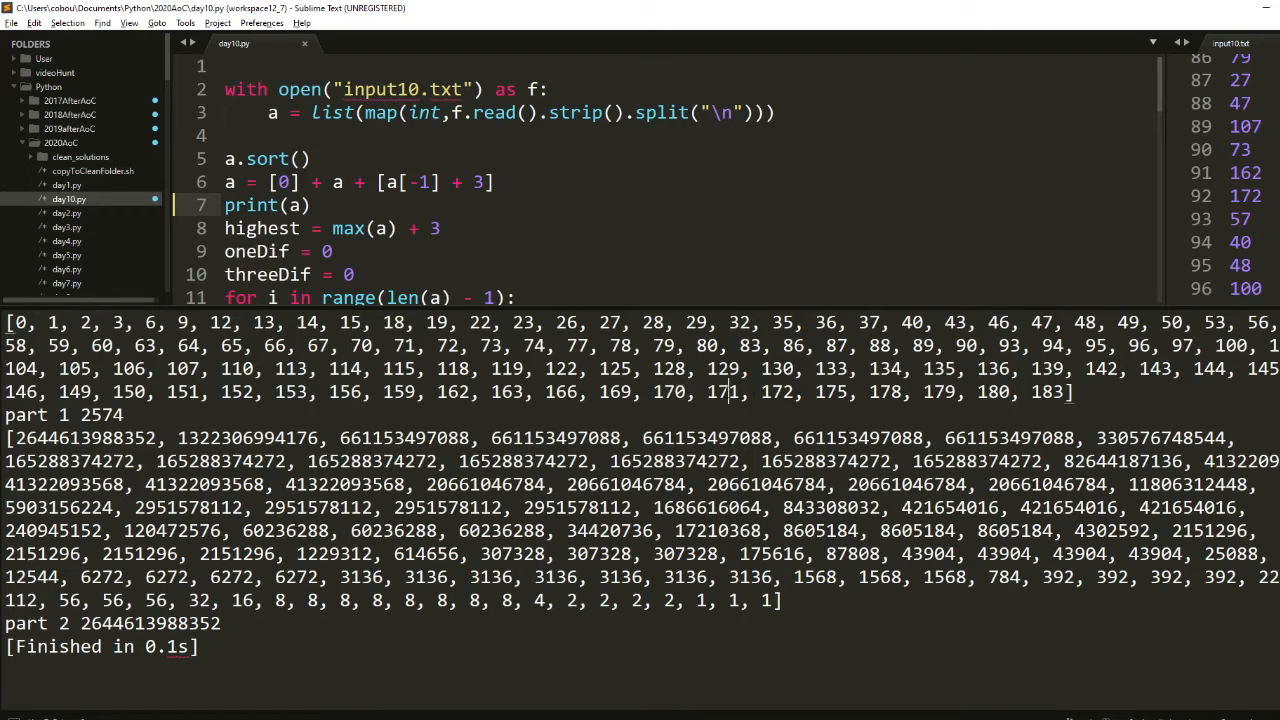
Highlight the 4 and repeated 8 values in the counts output, then scroll down.
double_click(670, 392)
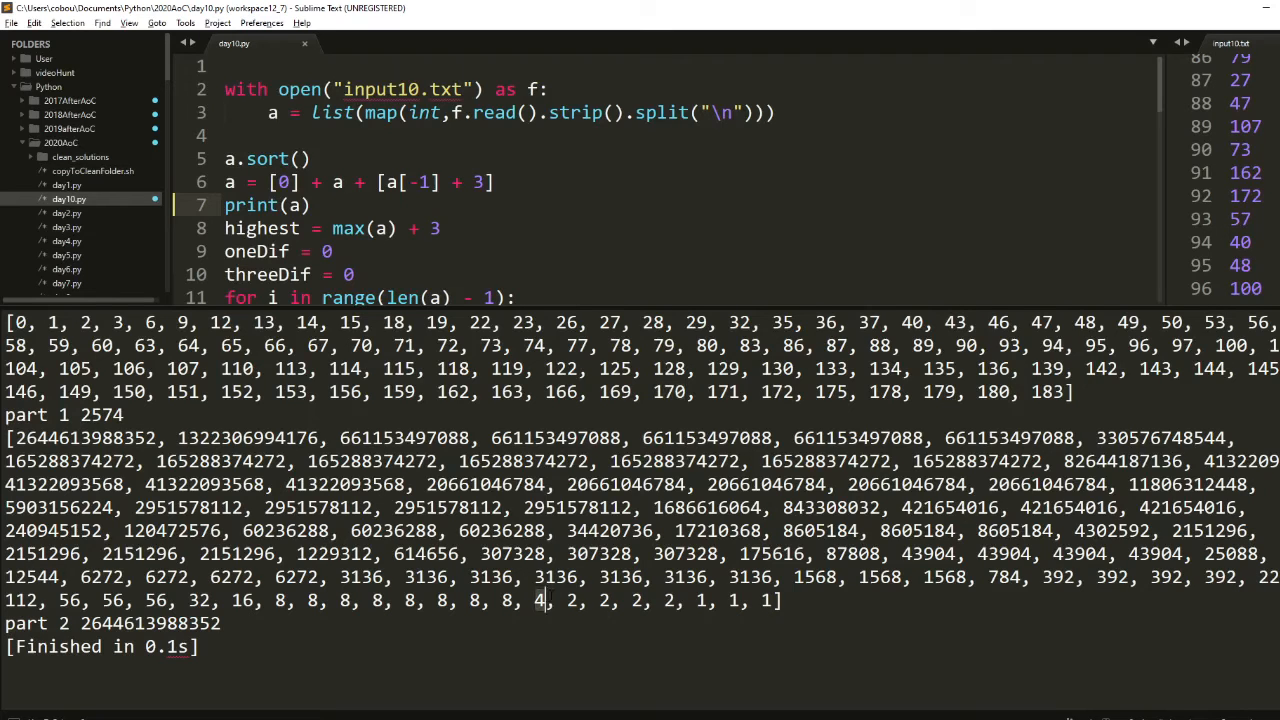
double_click(722, 391)
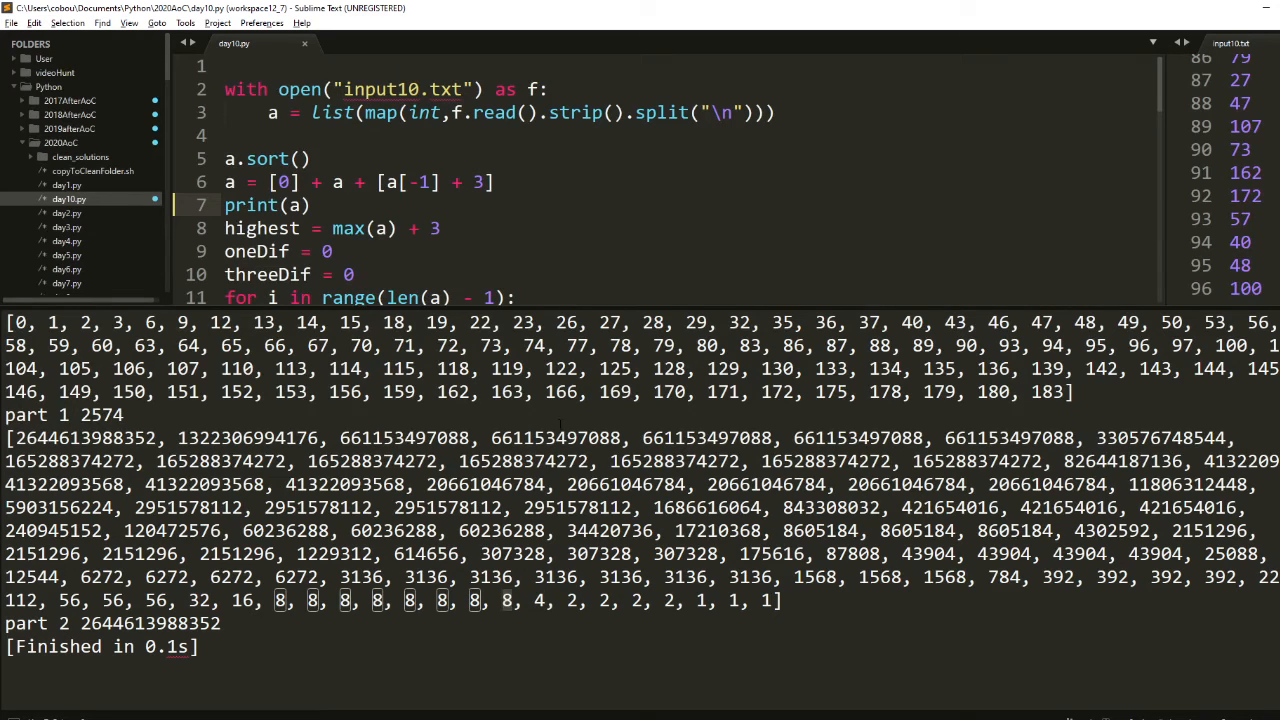
double_click(616, 391)
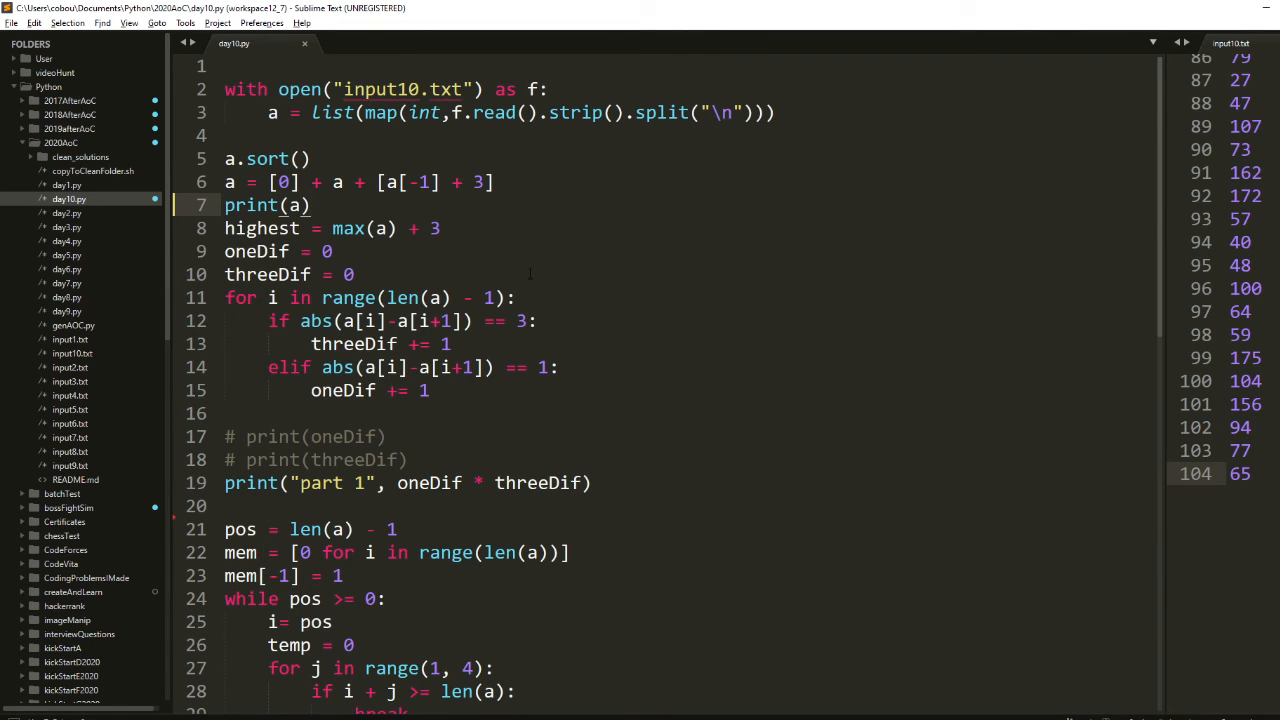
scroll(down, 3)
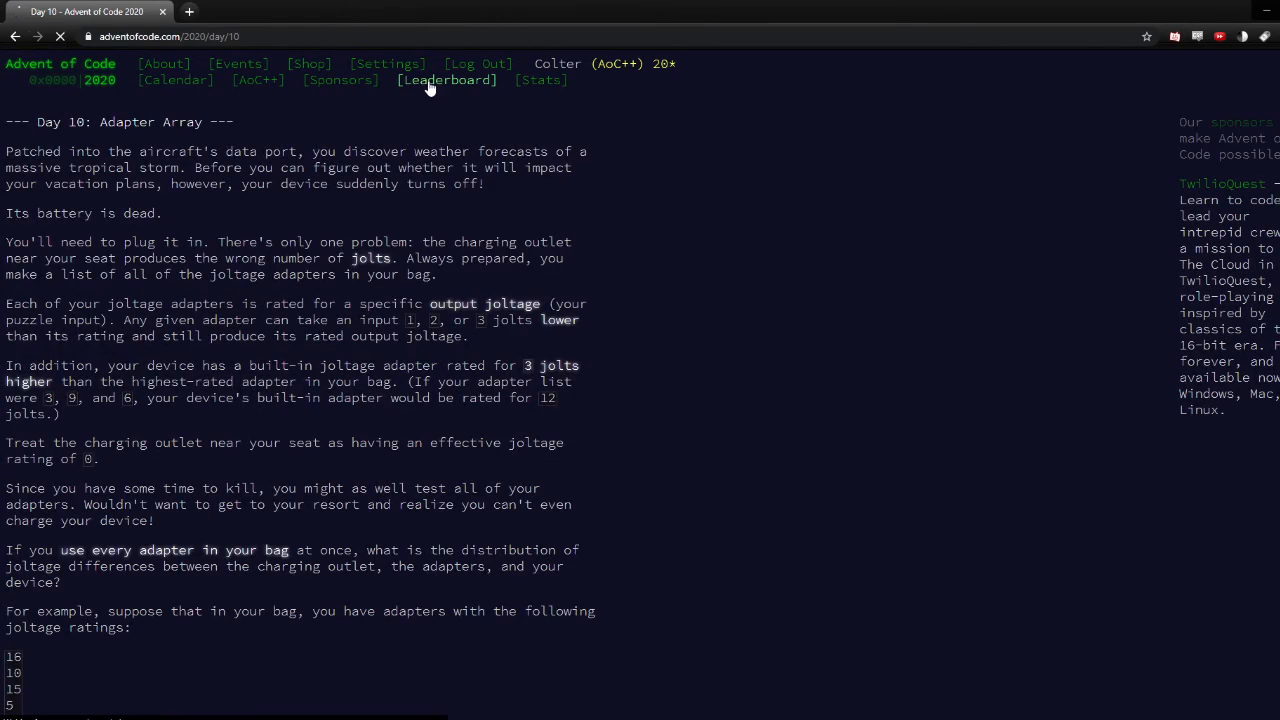
View personal leaderboard stats, then the 2020 calendar with stars through day 10.
click(446, 80)
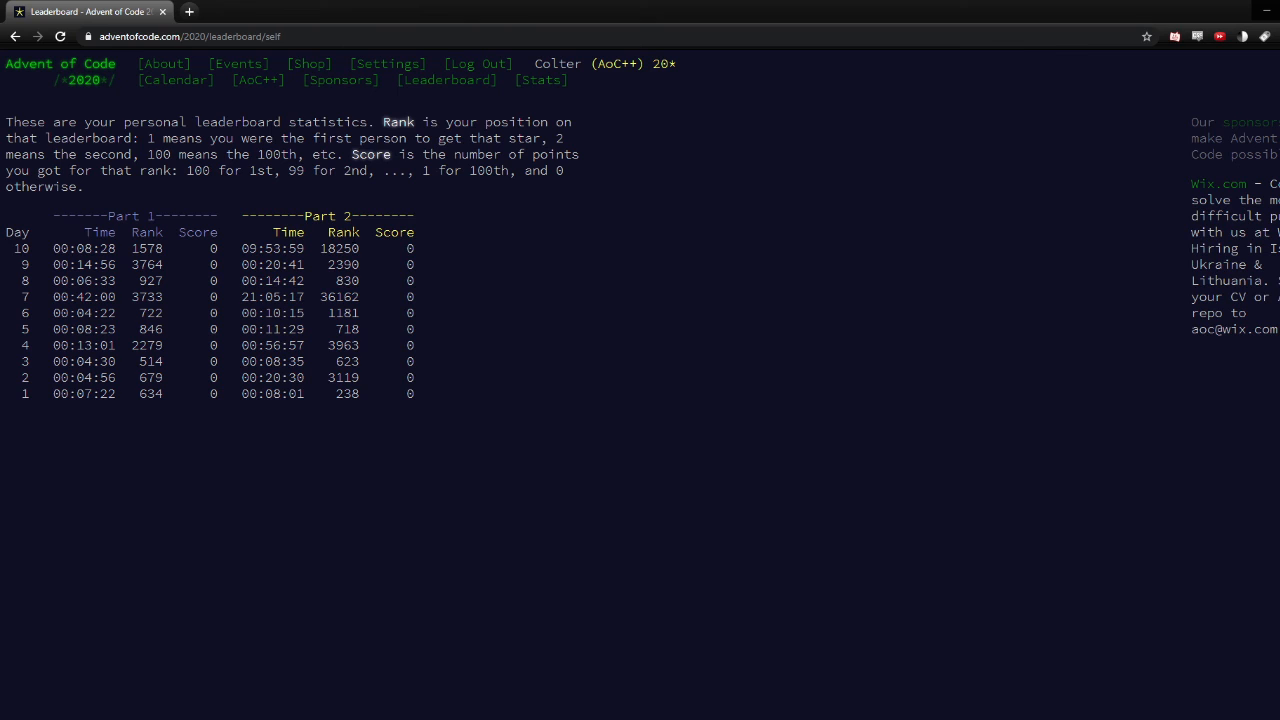
mouse_move(603, 258)
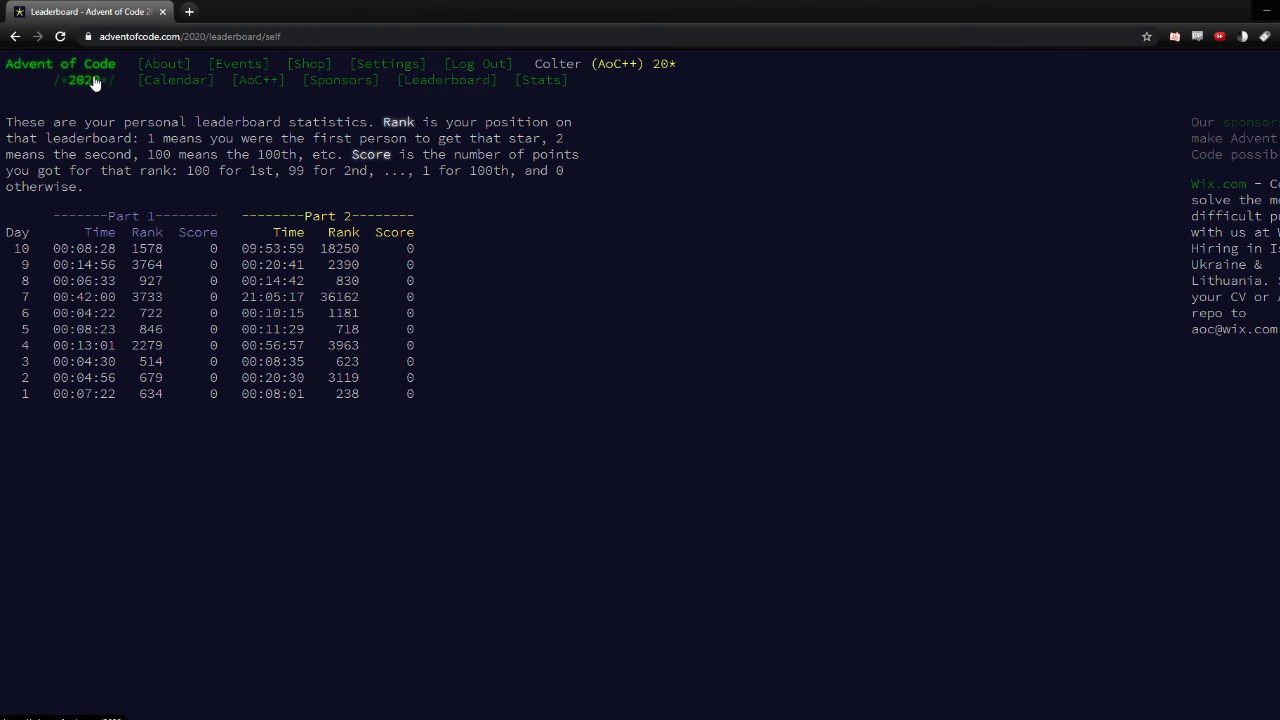
click(84, 80)
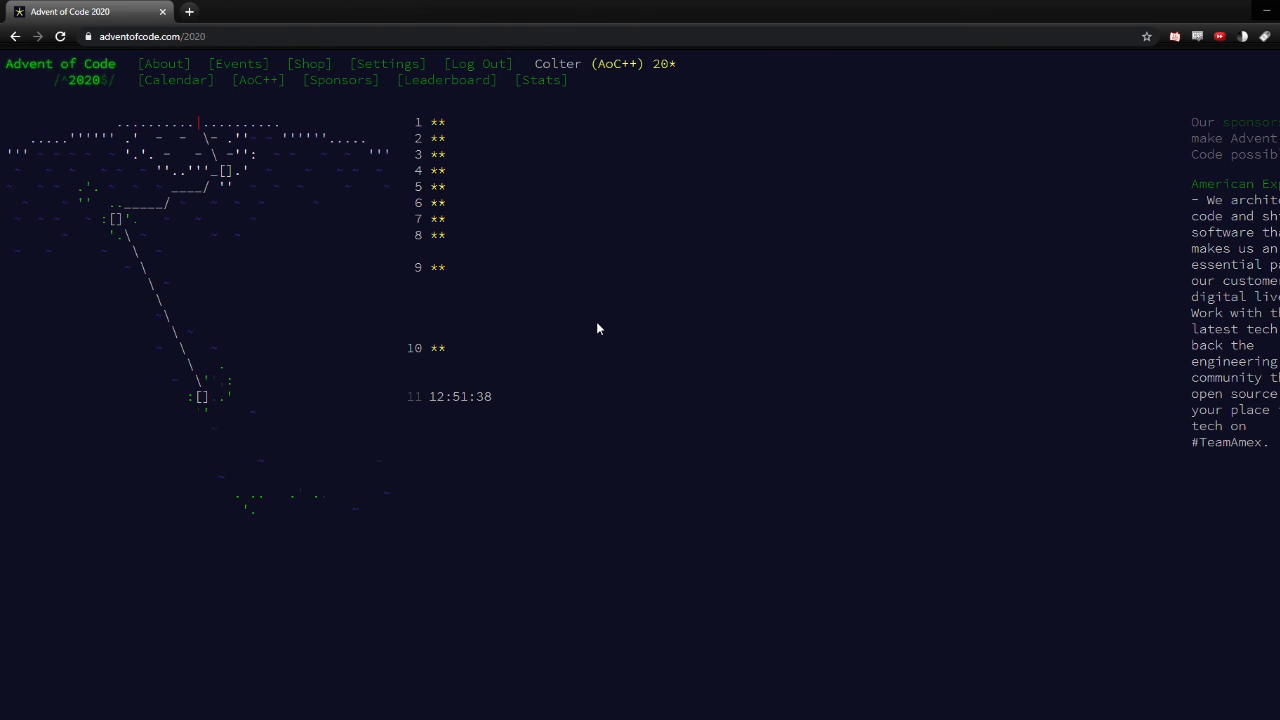